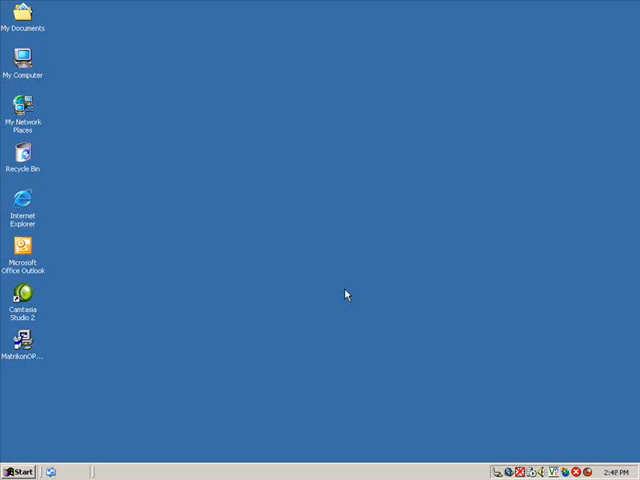
pyautogui.moveTo(304, 289)
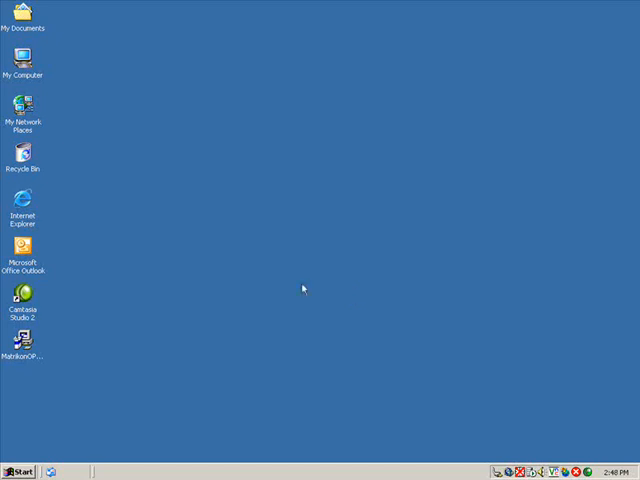
# Launch the MatrikonOPCORB.EXE installer, pass the welcome page and review the licence agreement
pyautogui.click(23, 345)
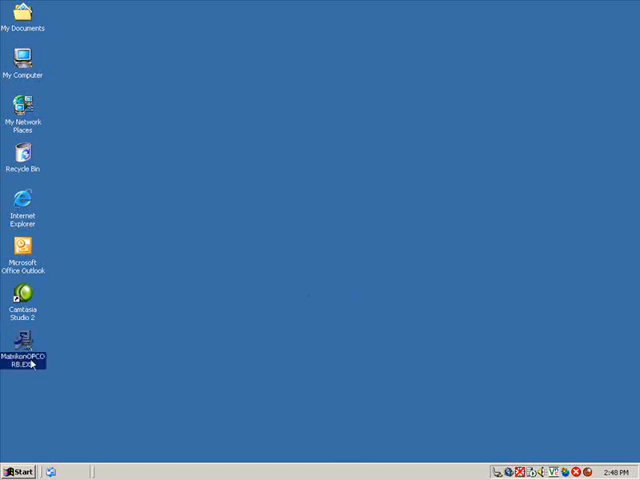
pyautogui.doubleClick(24, 345)
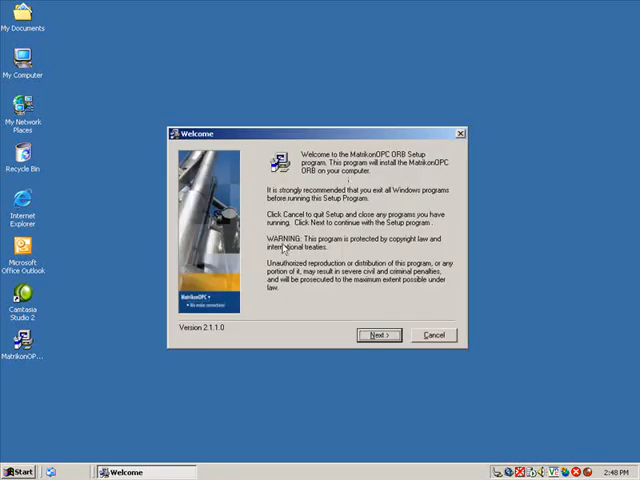
pyautogui.click(378, 335)
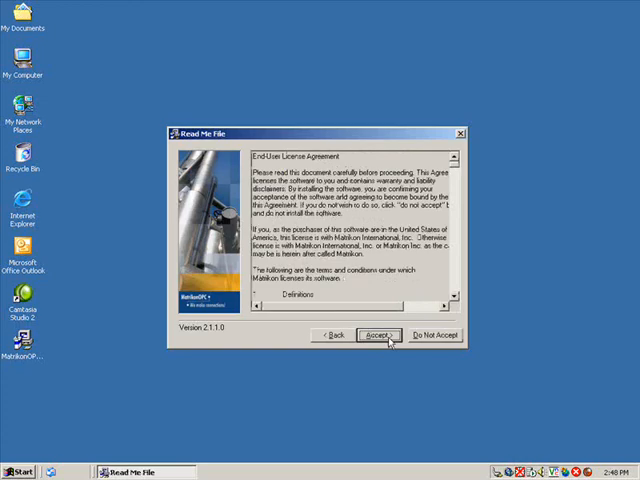
pyautogui.moveTo(458, 163)
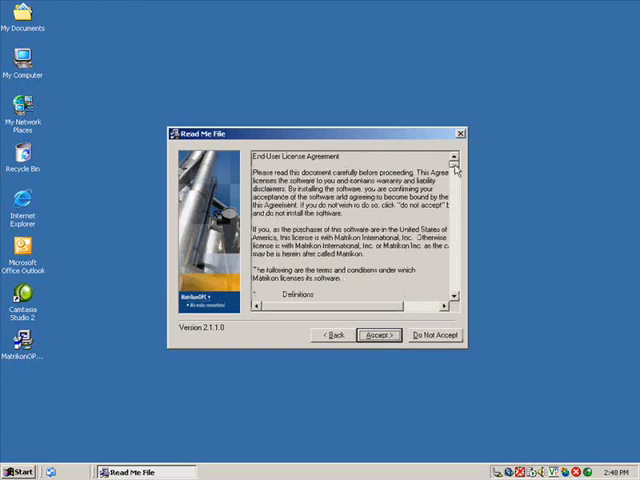
pyautogui.scroll(-3)
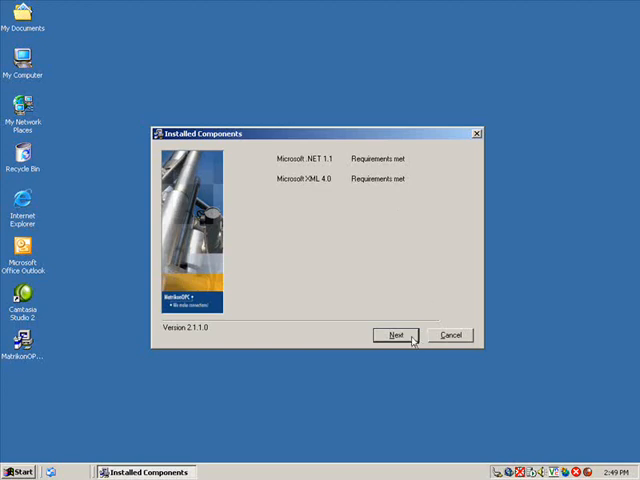
# Continue past the .NET 1.1 and XML 4.0 requirements check to Installation Type
pyautogui.click(396, 334)
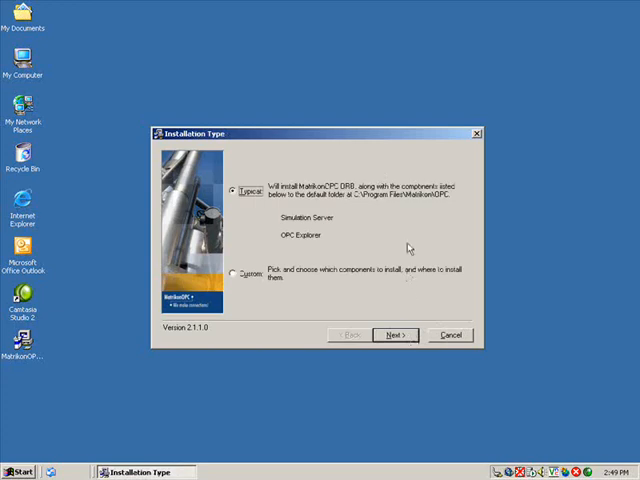
pyautogui.moveTo(404, 313)
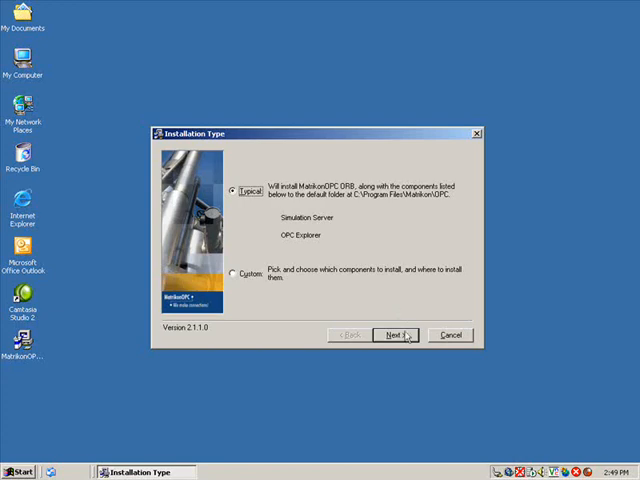
# Keep the Typical installation and start the registration form with the name John
pyautogui.click(399, 335)
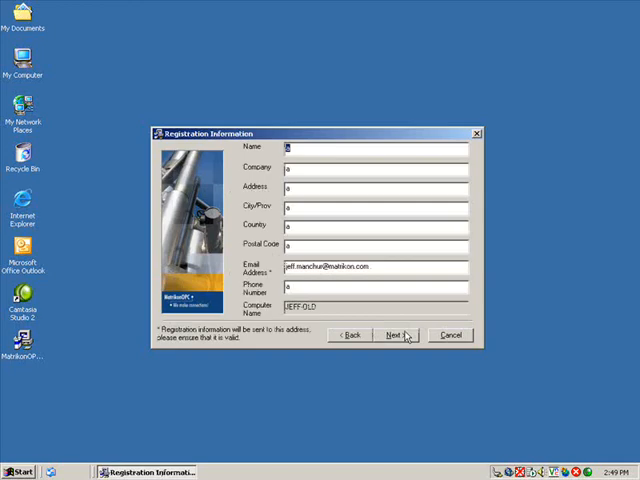
pyautogui.write('John')
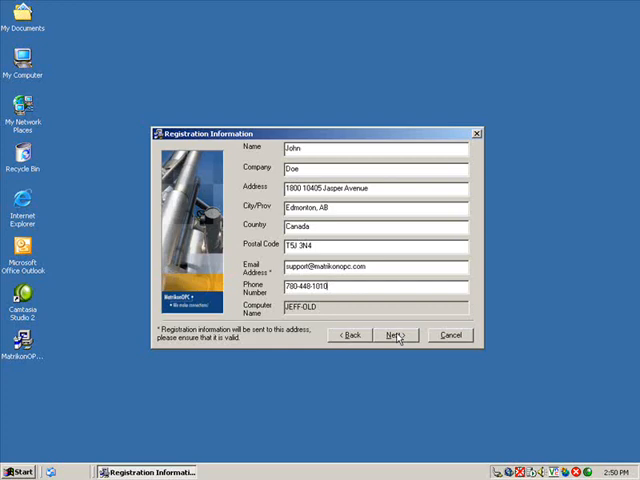
# Submit registration and continue with 'I am evaluating this software' selected
pyautogui.click(394, 335)
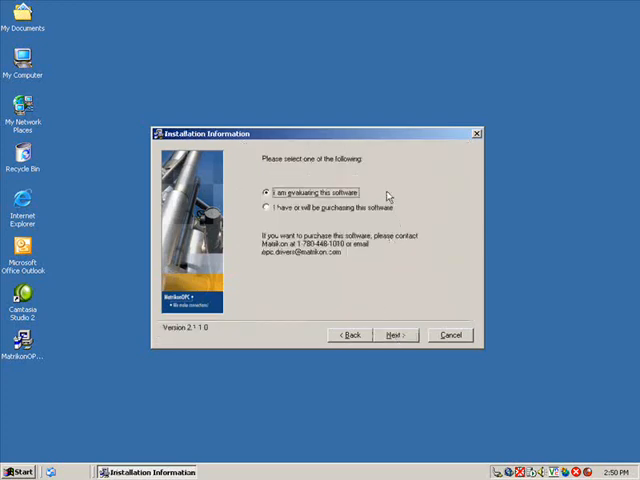
pyautogui.moveTo(386, 221)
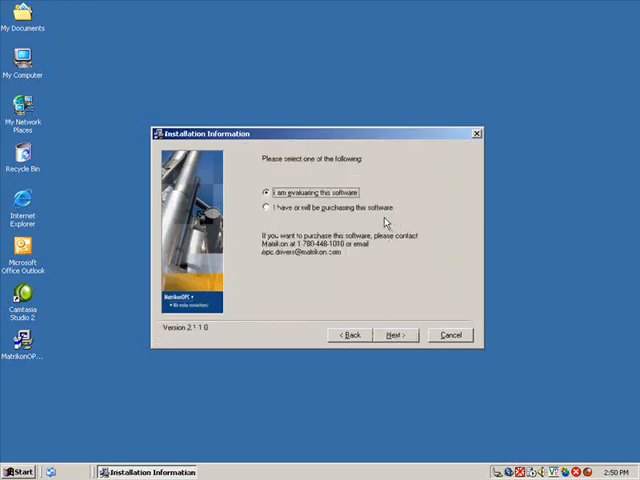
pyautogui.moveTo(392, 195)
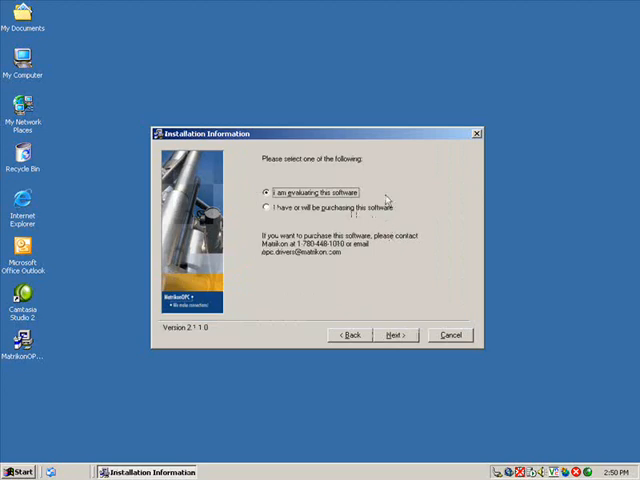
pyautogui.moveTo(433, 337)
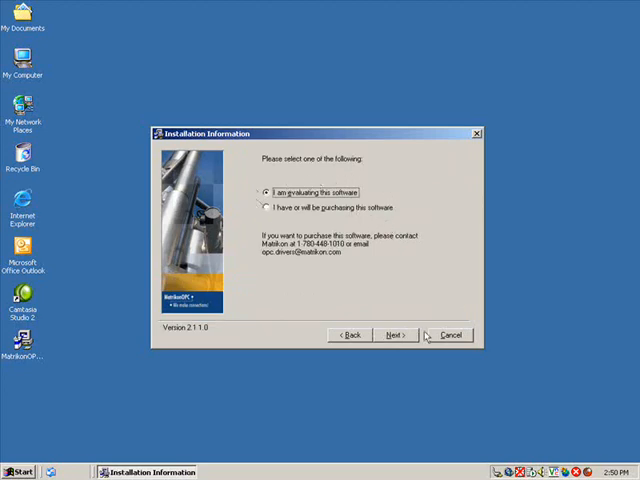
pyautogui.click(396, 334)
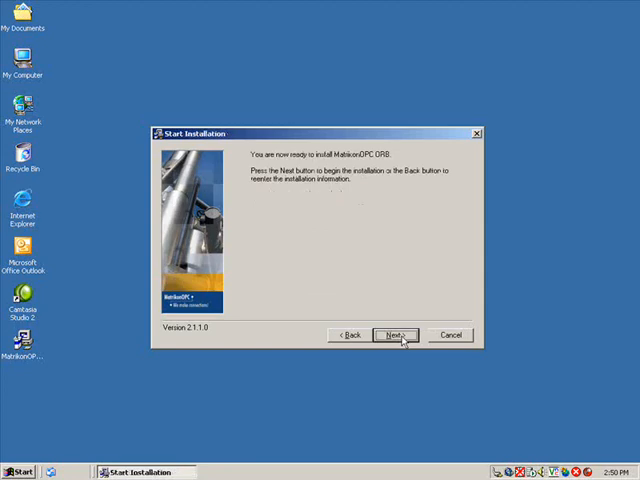
# Install MatrikonOPC ORB, acknowledge the 30-day demonstration notice, and finish the installer
pyautogui.click(395, 335)
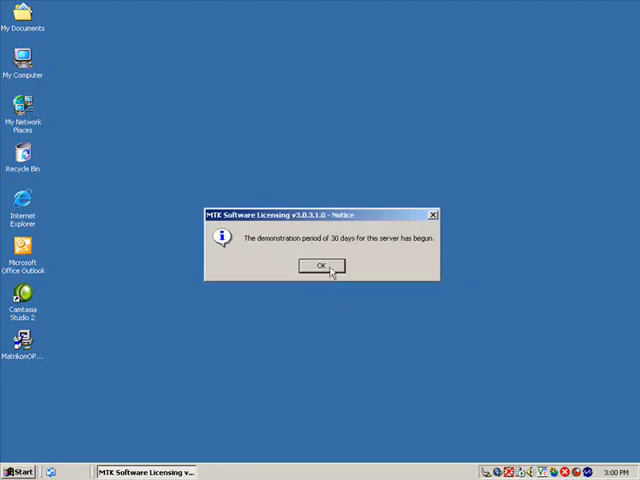
pyautogui.click(318, 267)
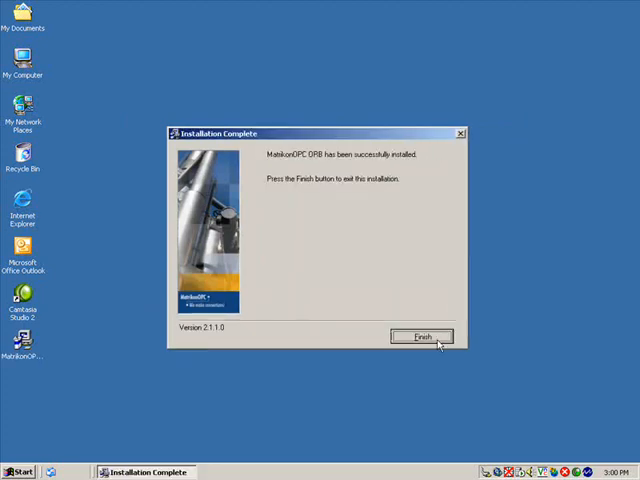
pyautogui.click(422, 336)
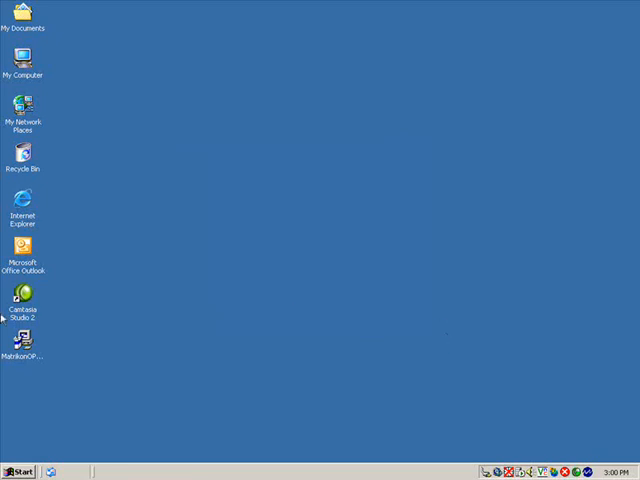
# Launch OPC Redundancy Broker from Start > Programs > MatrikonOPC
pyautogui.click(14, 468)
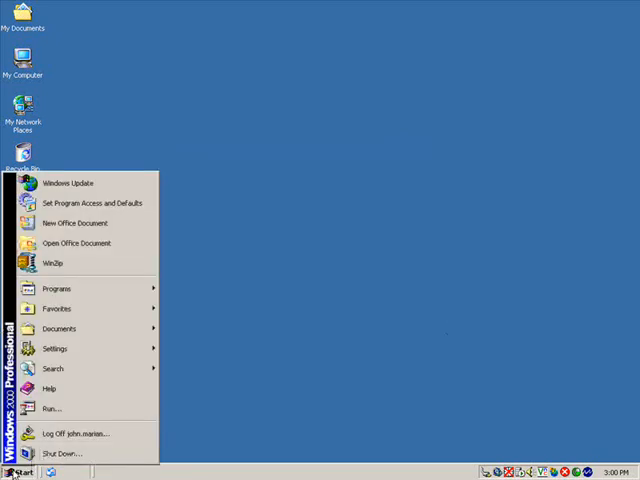
pyautogui.click(57, 288)
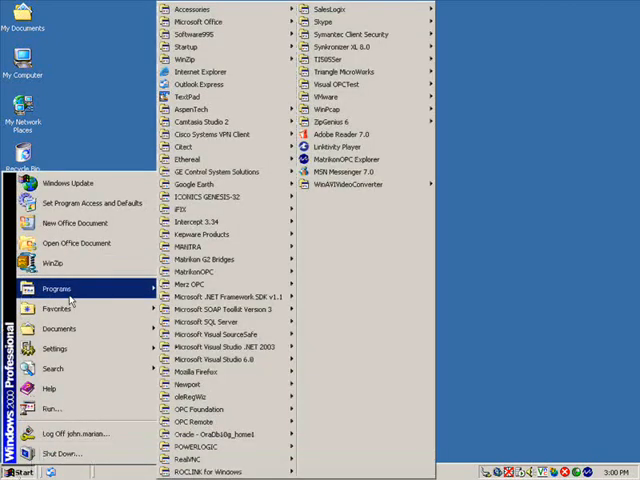
pyautogui.moveTo(195, 271)
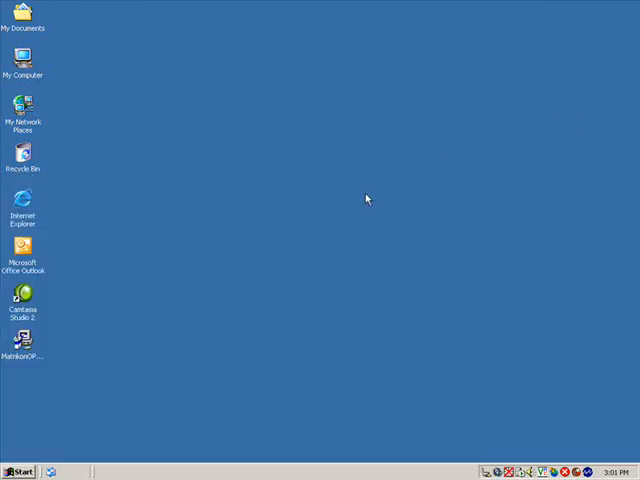
pyautogui.doubleClick(24, 340)
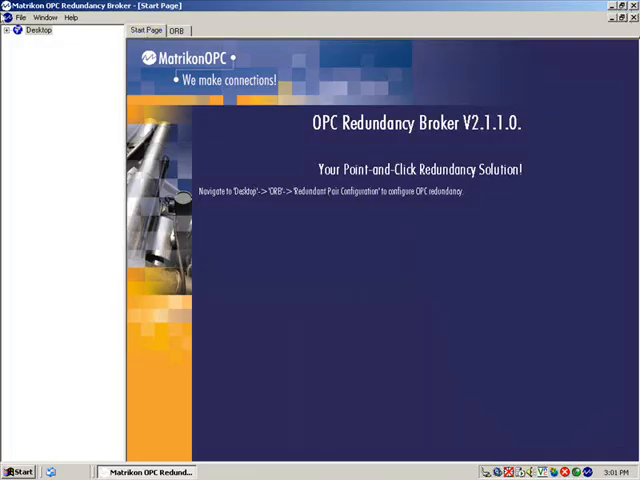
# Expand Desktop > ORB and start the Create Redundant Pair Wizard from Redundant Pair Configuration
pyautogui.click(11, 40)
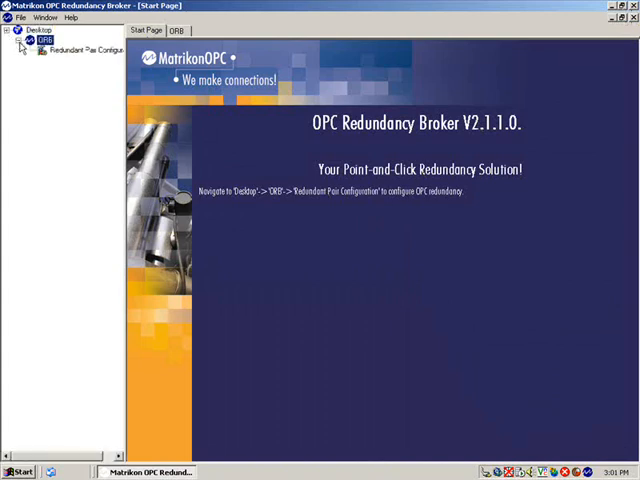
pyautogui.click(90, 50)
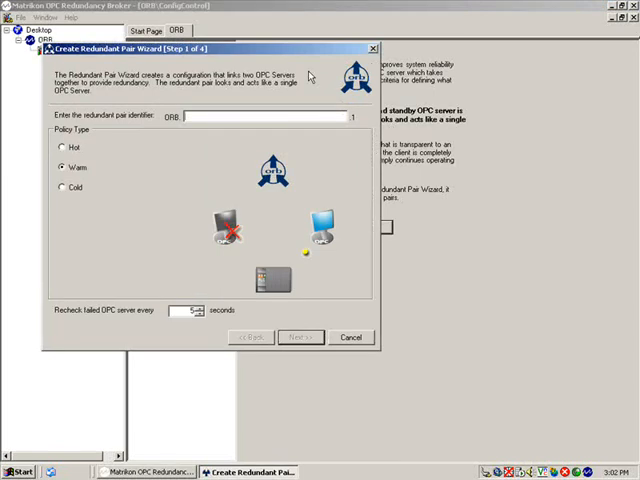
# Name the redundant pair 'Test' with Warm policy and advance to server selection
pyautogui.write('Test')
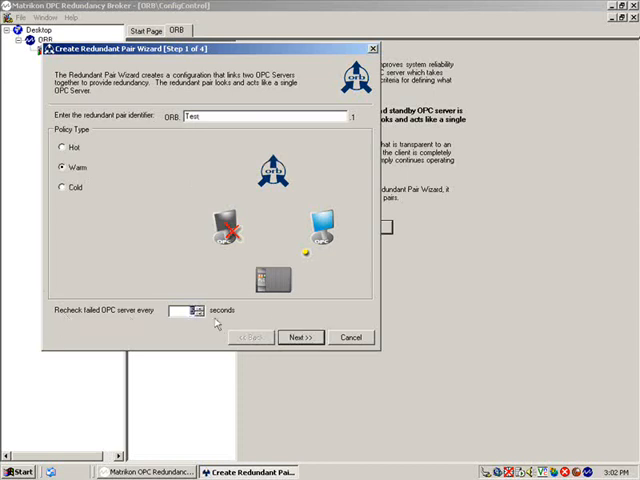
pyautogui.moveTo(312, 318)
pyautogui.write('5')
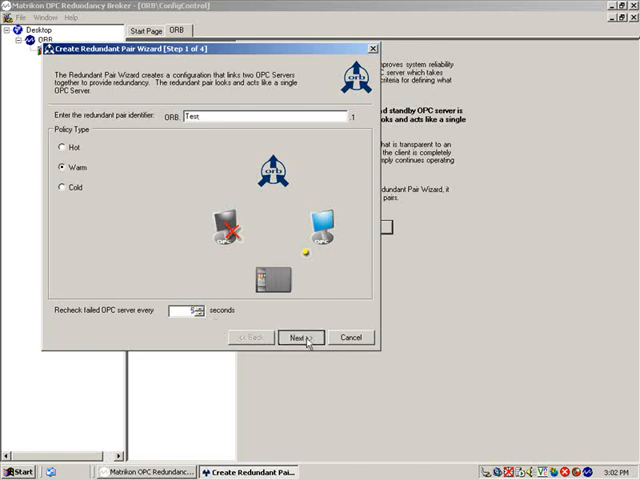
pyautogui.click(300, 337)
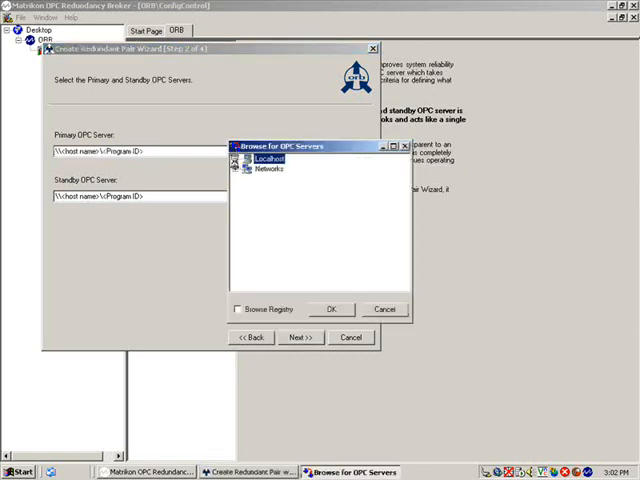
# Set local Matrikon.OPC.Simulation.1 as primary and the \\OH remote copy as standby
pyautogui.doubleClick(267, 159)
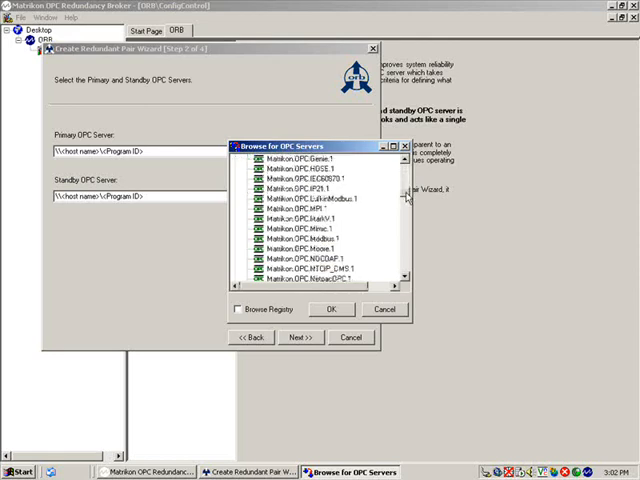
pyautogui.click(305, 229)
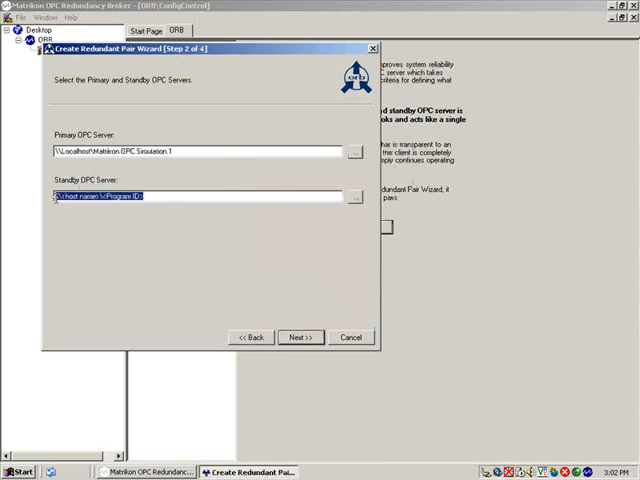
pyautogui.write('\\\\OH')
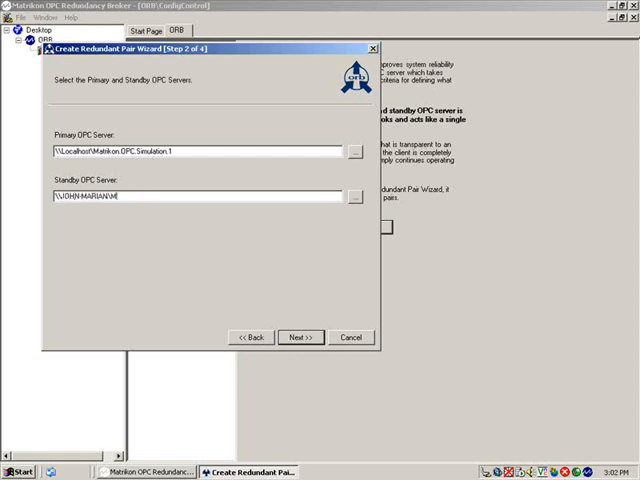
pyautogui.write('Matrikon.OPC.Simulation.1')
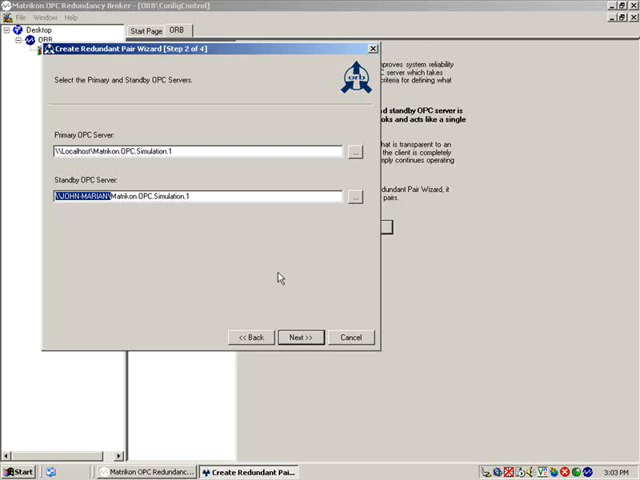
pyautogui.click(300, 337)
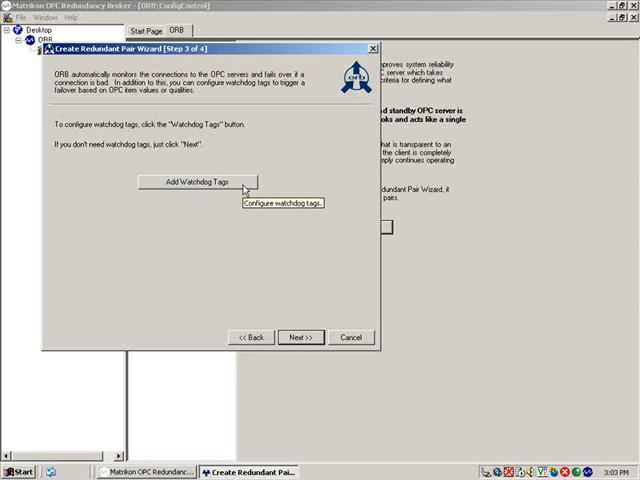
# Skip watchdog tags, review the summary, and create pair ORB.Test.1
pyautogui.click(300, 337)
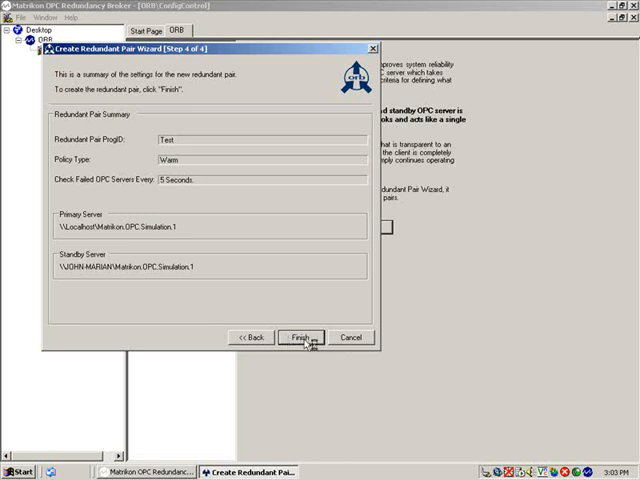
pyautogui.click(300, 337)
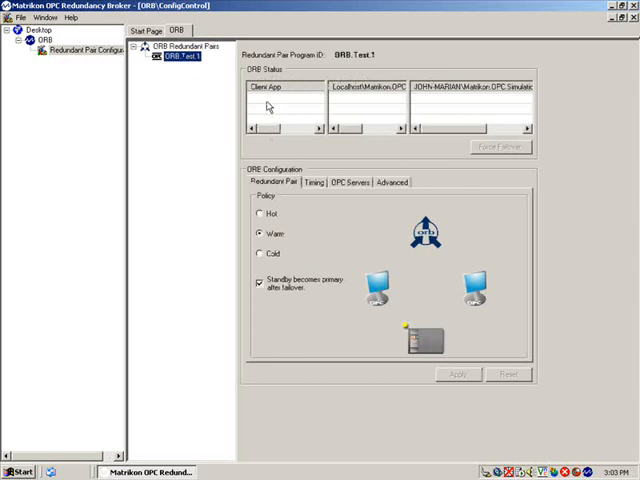
pyautogui.moveTo(310, 127)
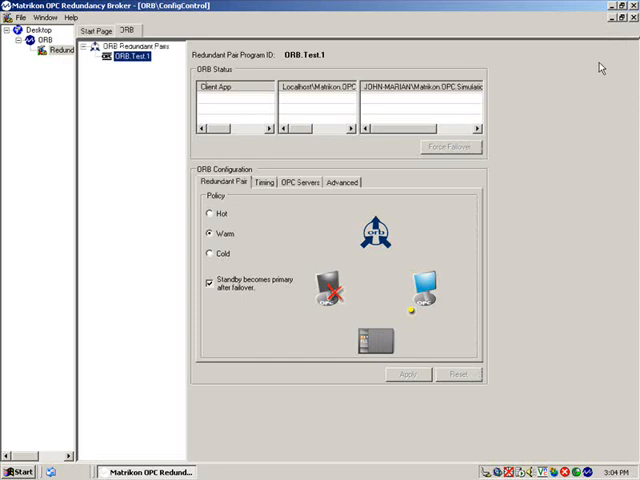
# Open the Windows Start menu to launch another program
pyautogui.click(22, 468)
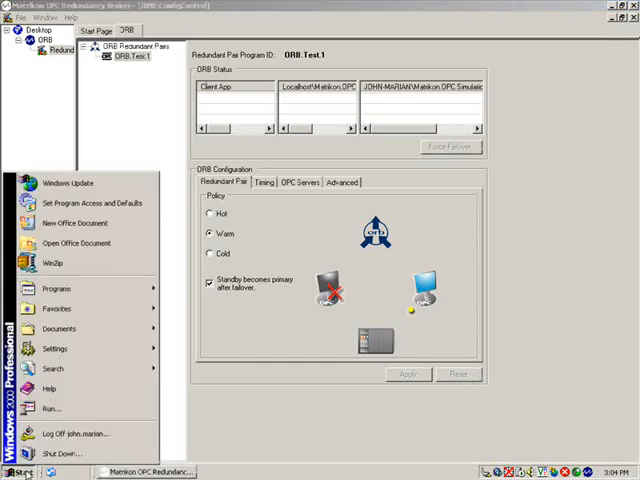
# Launch OPC Explorer, connect it to ORB.Test.1, and add a new group
pyautogui.click(57, 288)
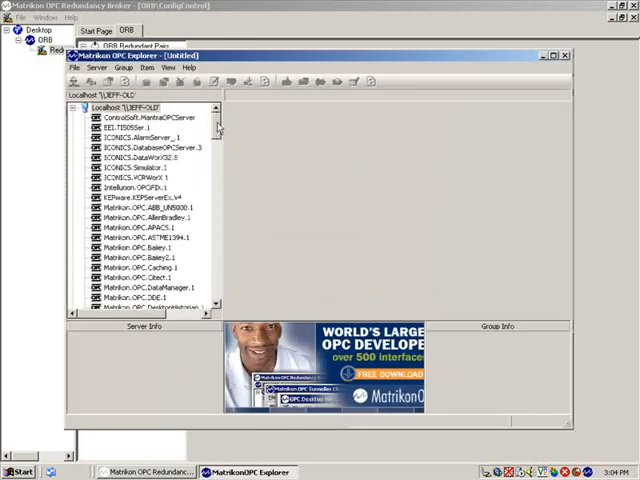
pyautogui.scroll(-3)
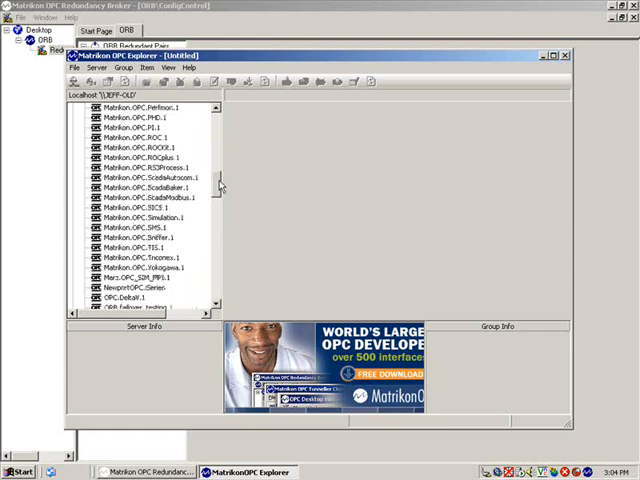
pyautogui.rightClick(123, 218)
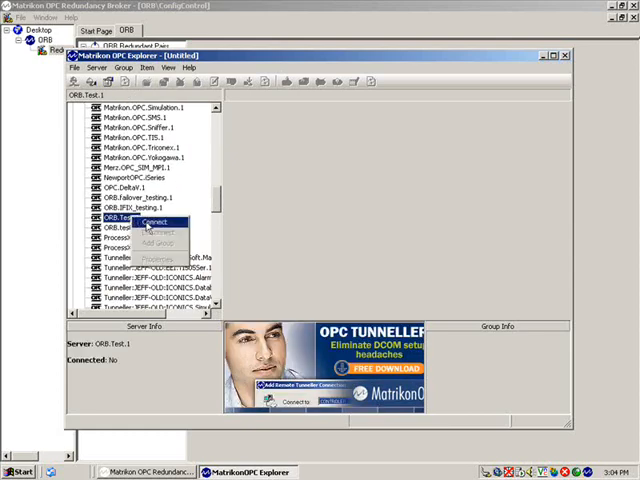
pyautogui.click(155, 222)
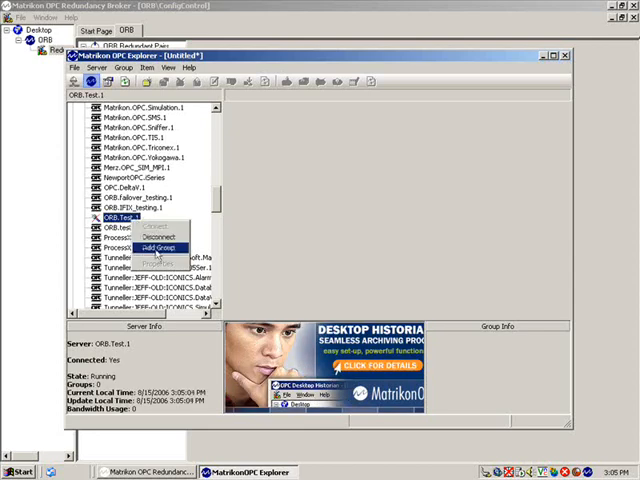
pyautogui.click(158, 247)
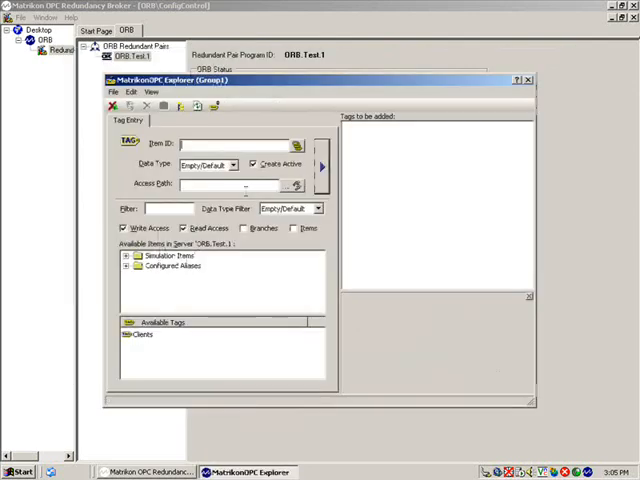
# Expand Simulation Items and open the Random folder to pick a tag
pyautogui.click(125, 256)
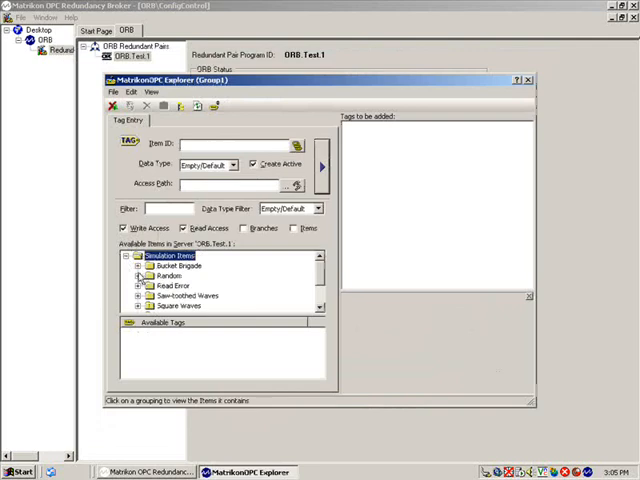
pyautogui.click(169, 276)
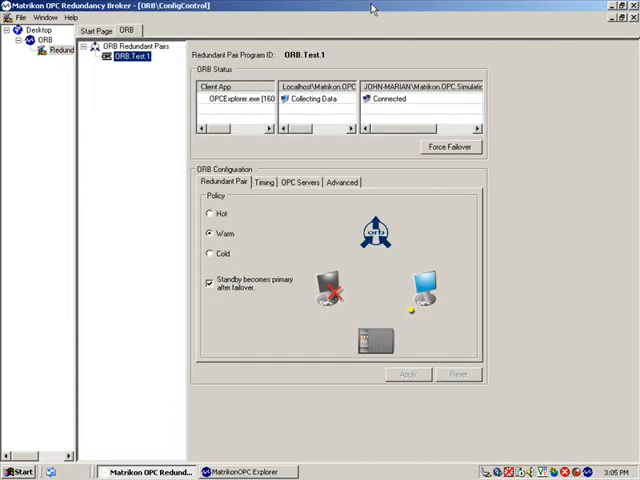
pyautogui.moveTo(436, 297)
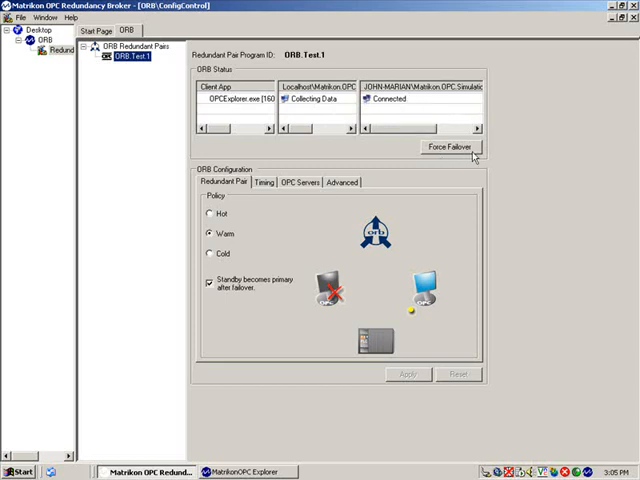
pyautogui.moveTo(473, 152)
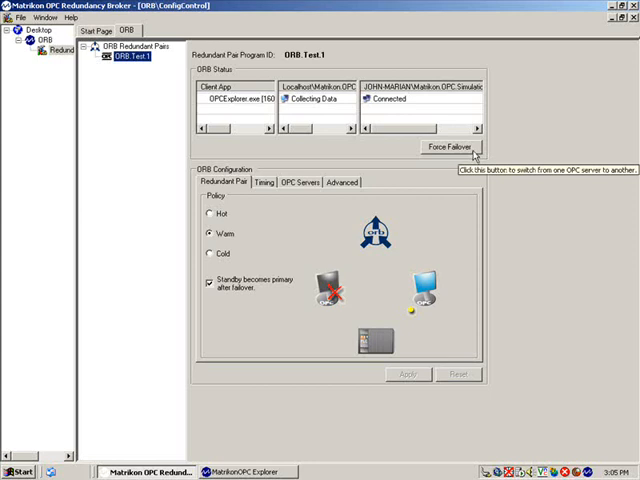
# Force failover from the local primary to the standby server
pyautogui.click(455, 148)
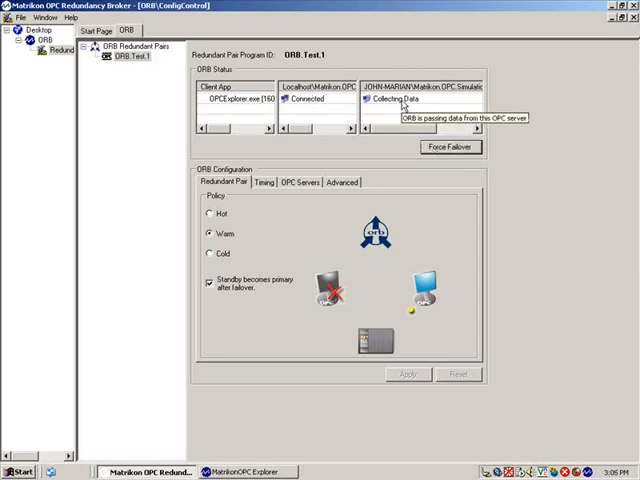
pyautogui.moveTo(335, 105)
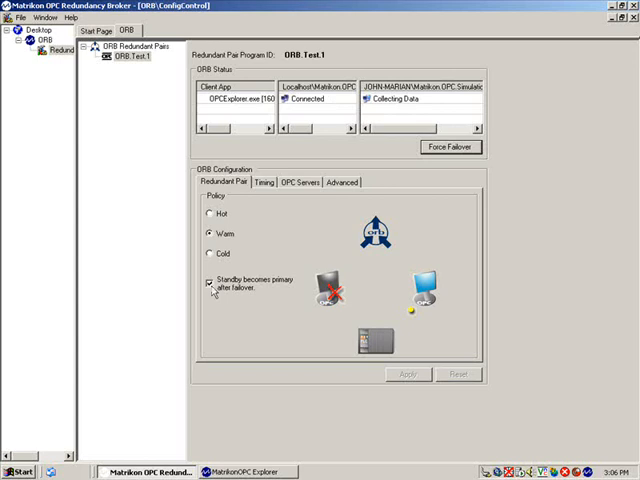
pyautogui.moveTo(207, 282)
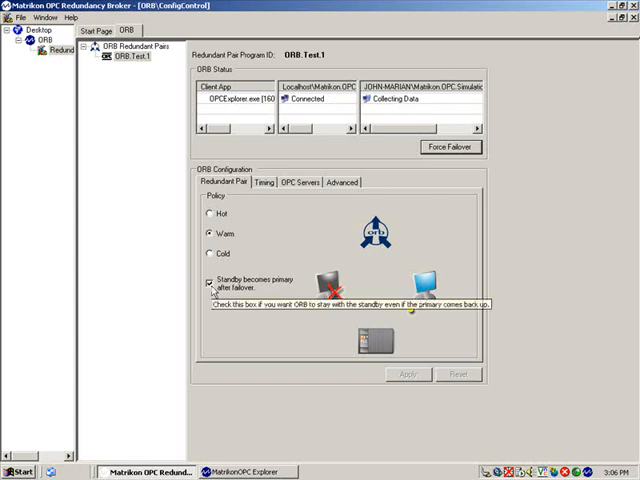
pyautogui.moveTo(228, 312)
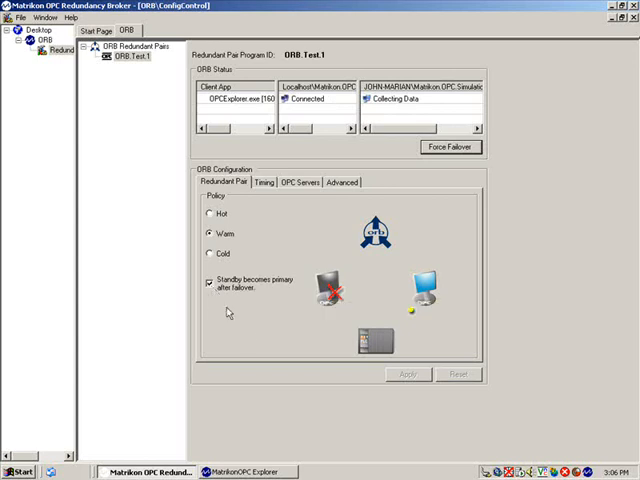
pyautogui.moveTo(222, 293)
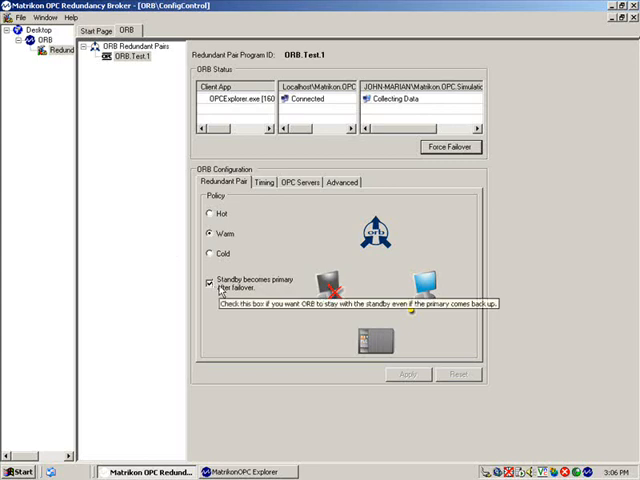
pyautogui.moveTo(338, 104)
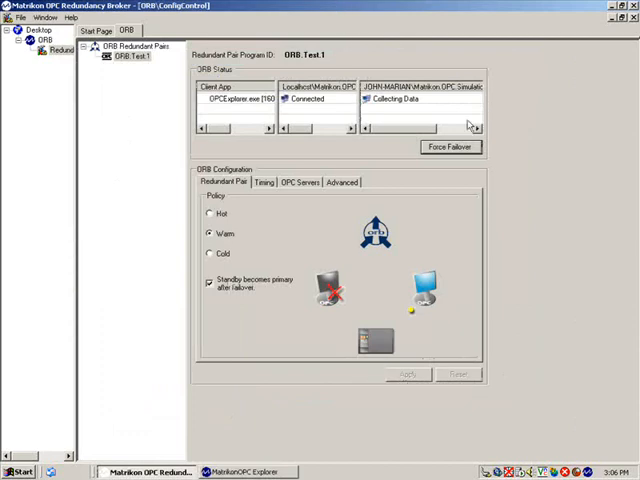
pyautogui.moveTo(528, 162)
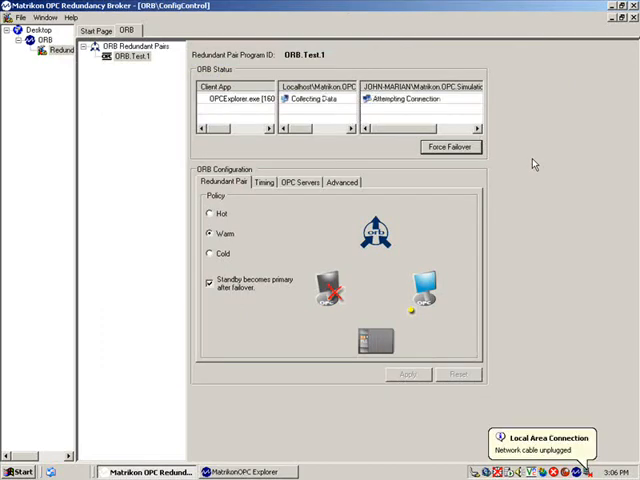
pyautogui.moveTo(410, 105)
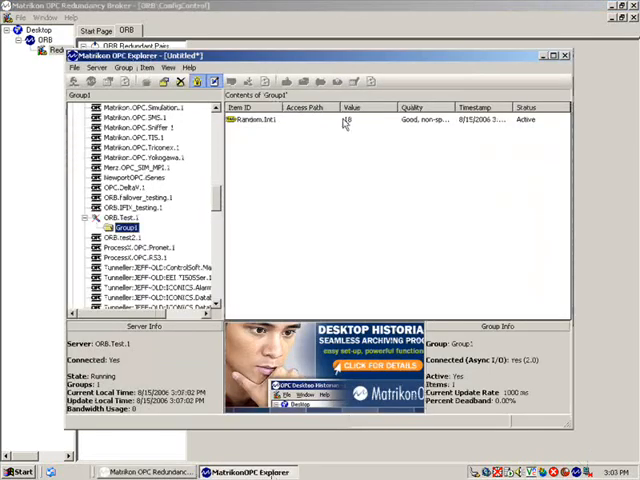
# Switch to OPC Explorer to check Group1's Random item value and quality
pyautogui.click(145, 469)
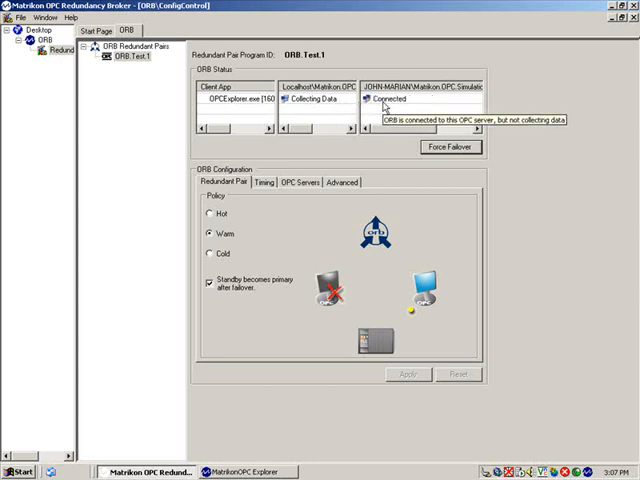
pyautogui.moveTo(360, 436)
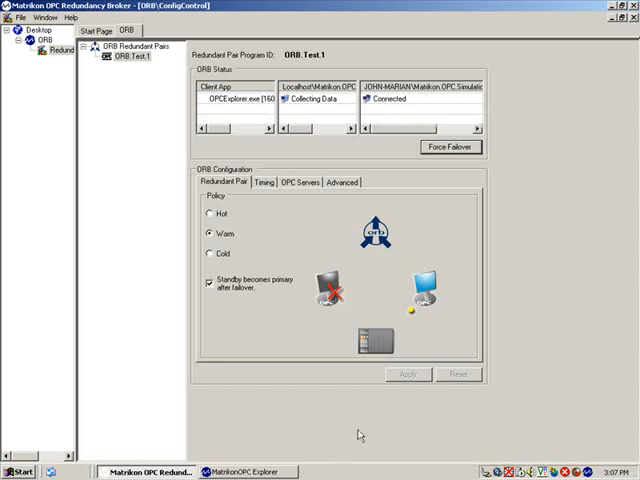